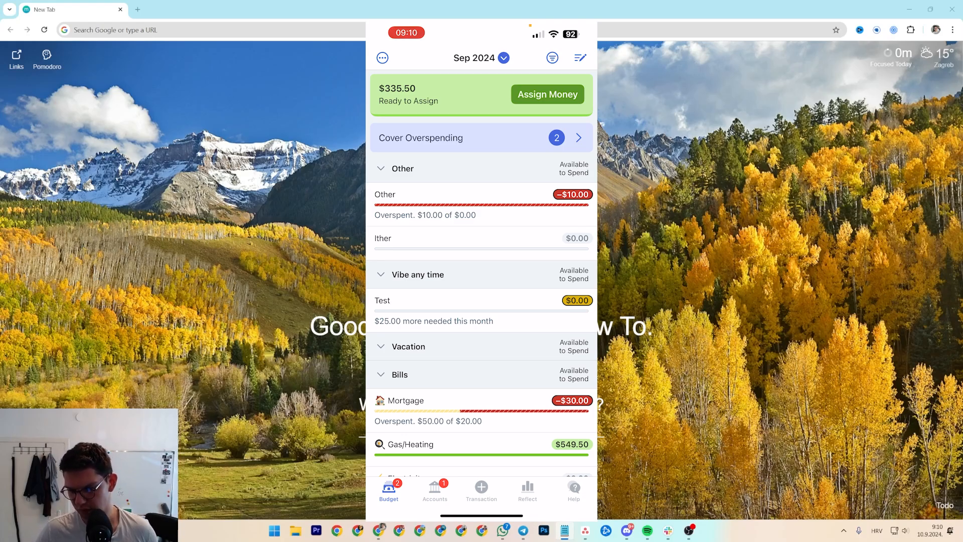
# Scroll through the September budget toward the Needs group and back.
pyautogui.scroll(-3)
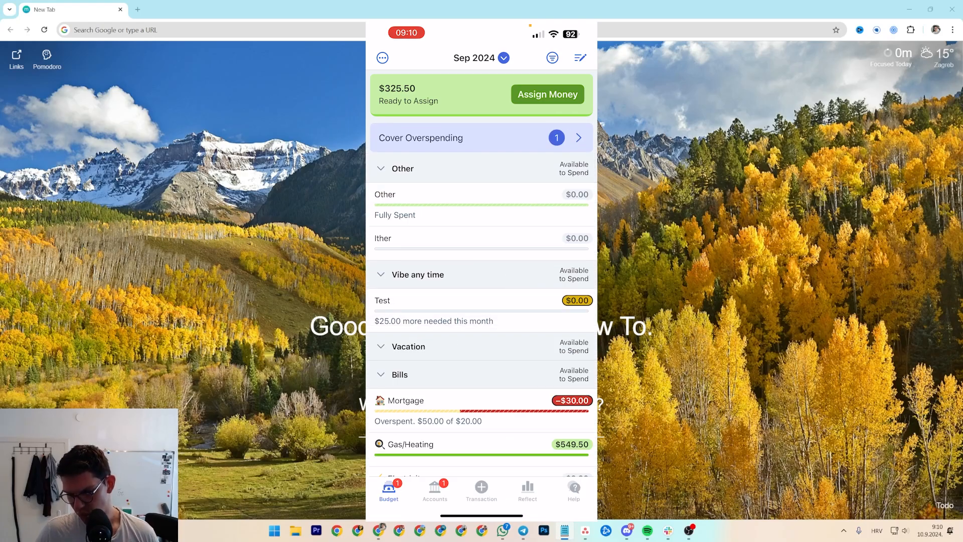
pyautogui.scroll(-3)
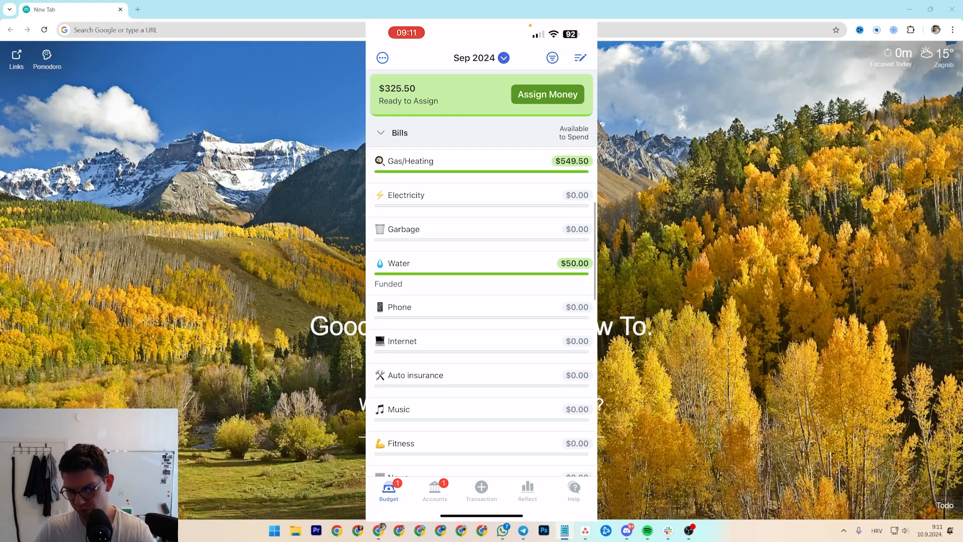
pyautogui.scroll(-3)
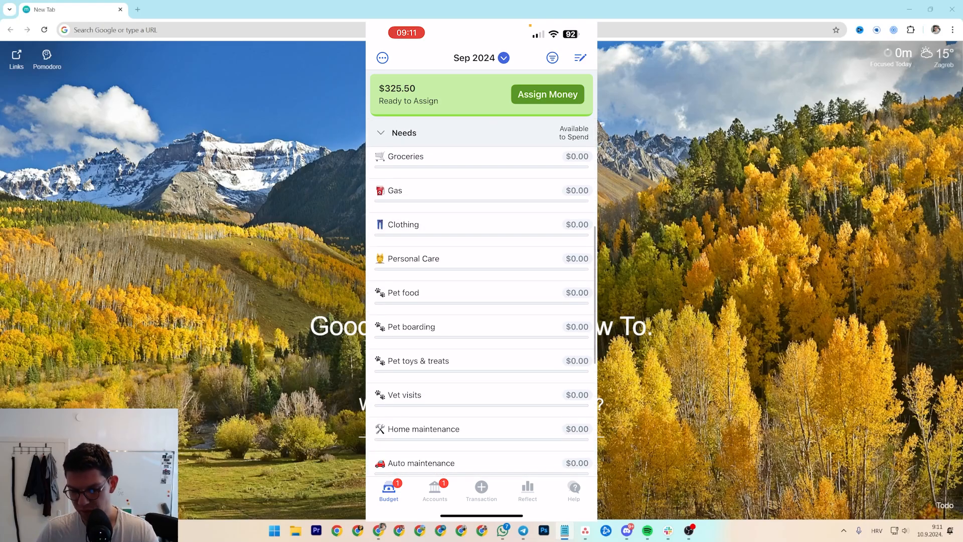
pyautogui.scroll(3)
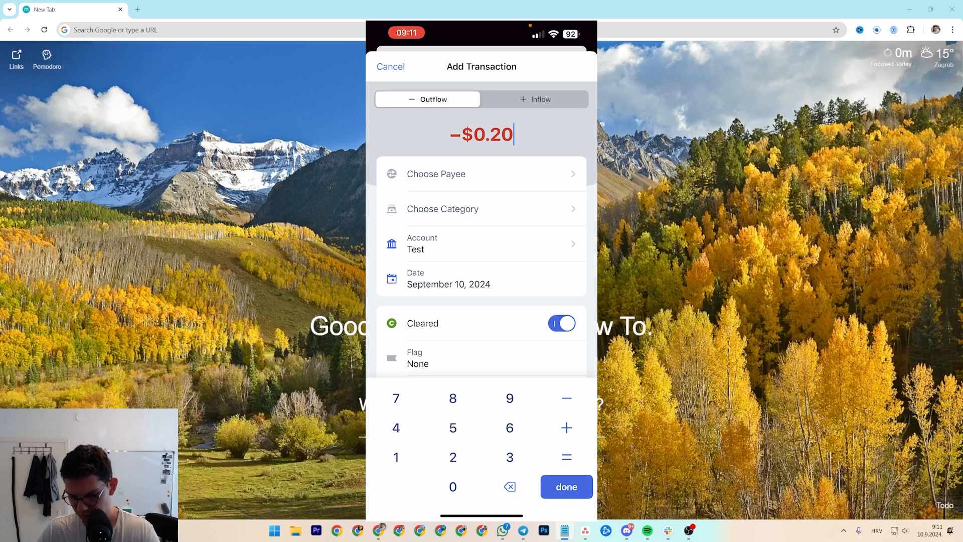
# Draft a Groceries transaction with the memo 'Where you wnet'.
pyautogui.click(481, 209)
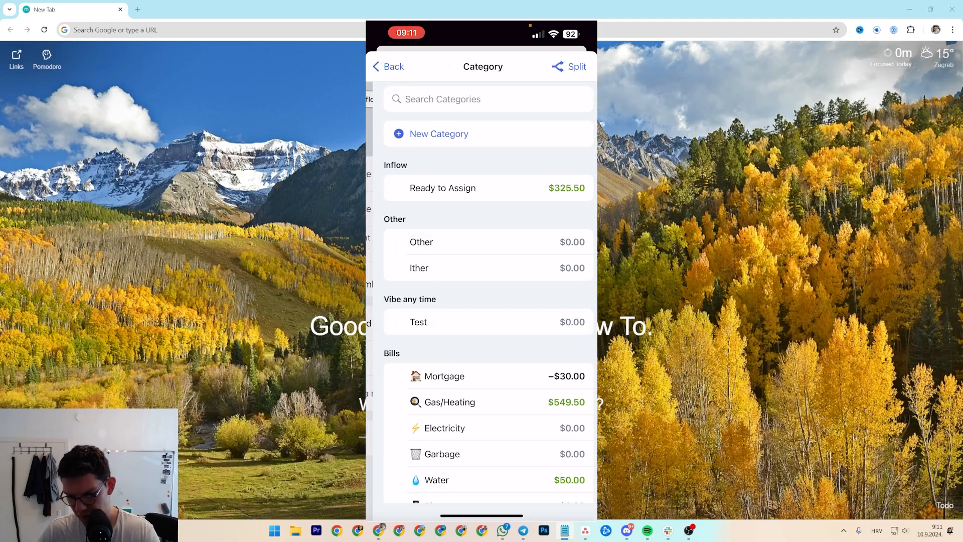
pyautogui.click(461, 99)
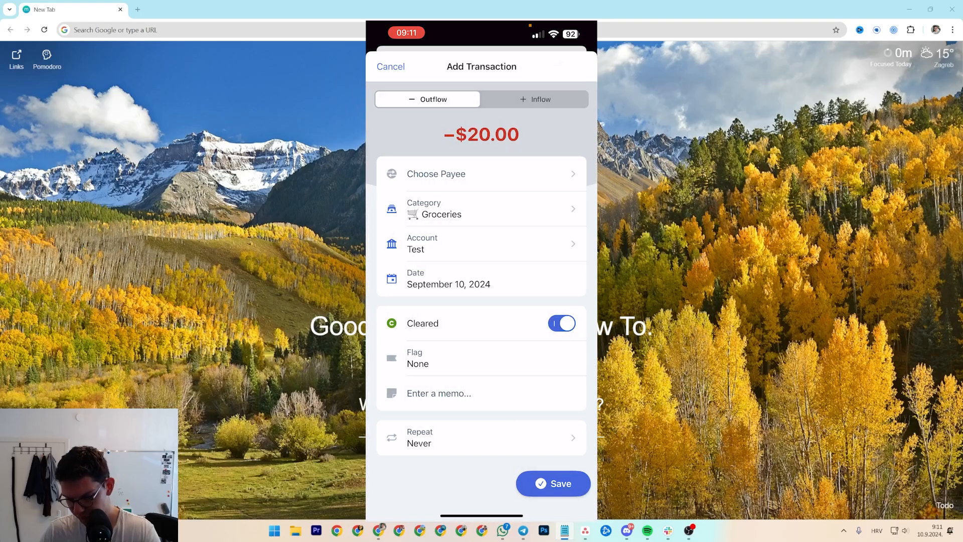
pyautogui.click(438, 392)
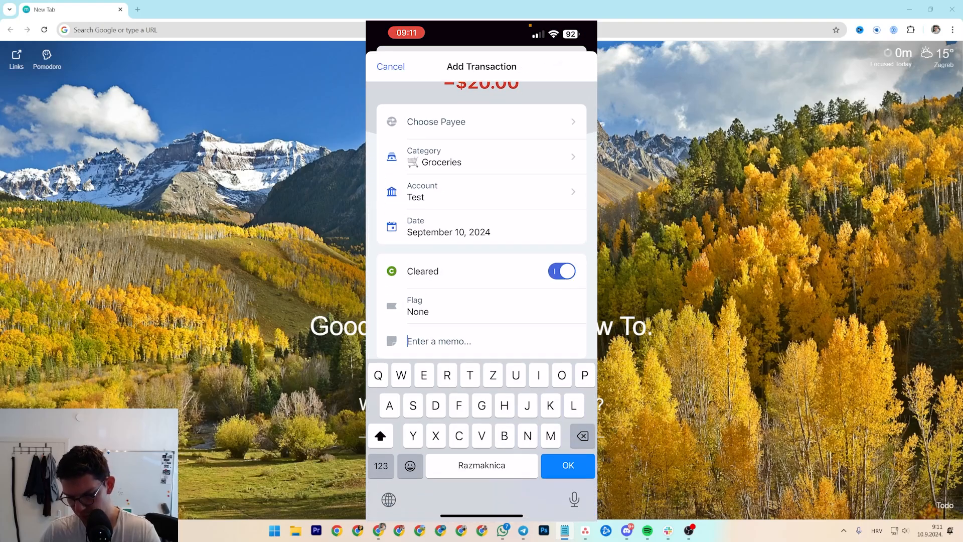
pyautogui.write('Where you wnet')
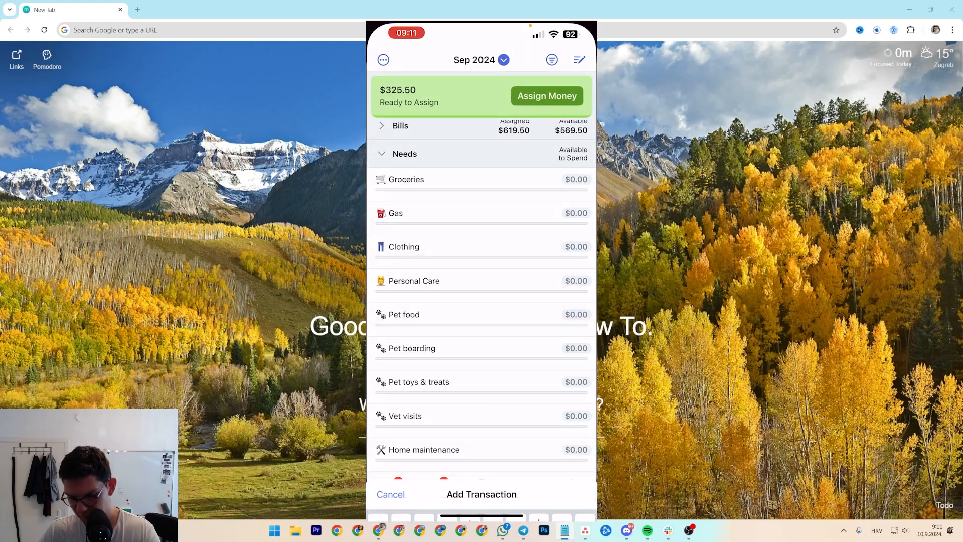
# Start a fresh $100 outflow filed under Groceries and enter its amount.
pyautogui.click(482, 493)
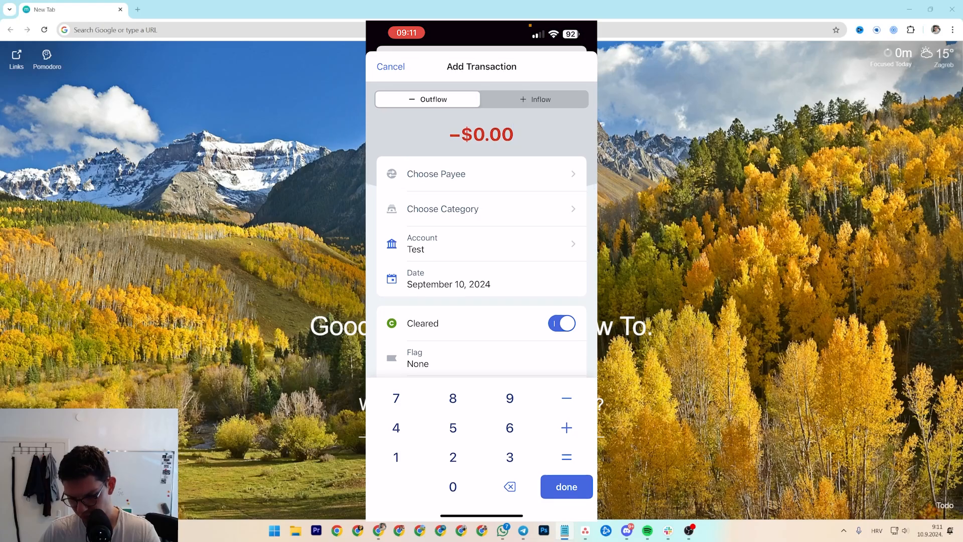
pyautogui.click(565, 487)
pyautogui.write('Gro')
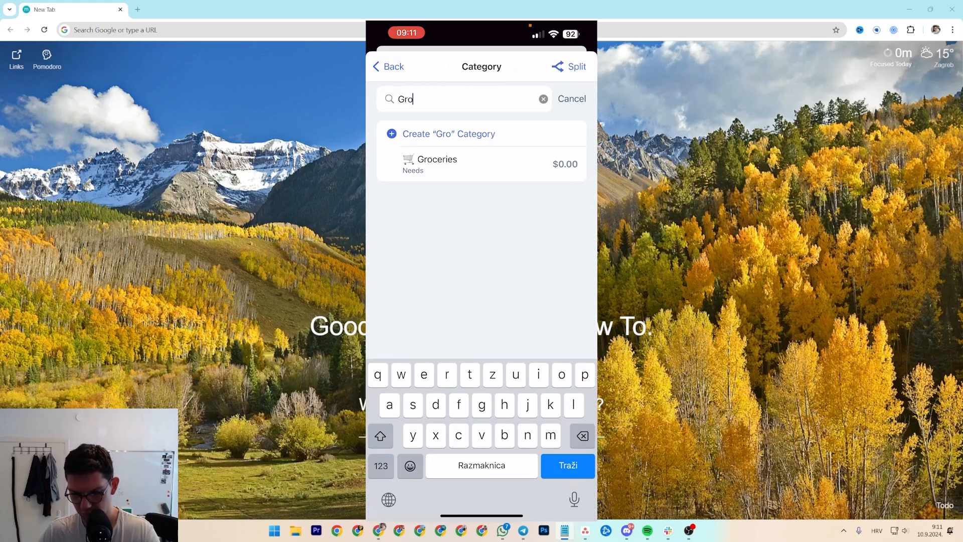
pyautogui.click(438, 164)
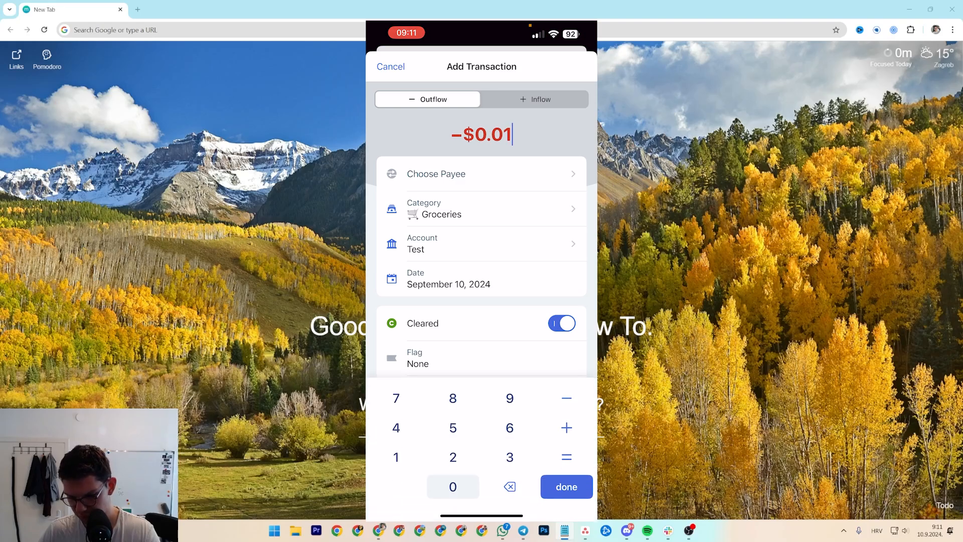
pyautogui.click(565, 486)
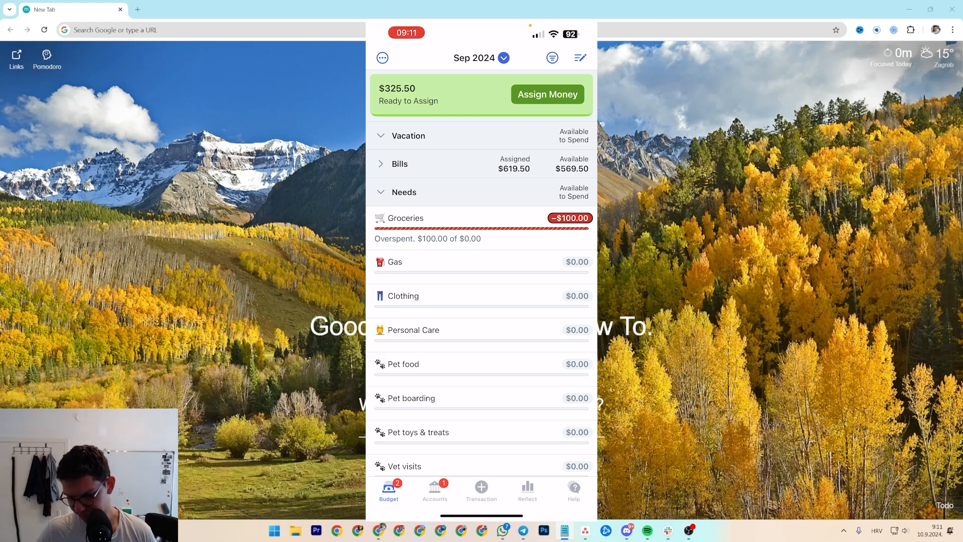
# Assign $100 to Groceries, leaving $225.50 ready to assign, and view Accounts.
pyautogui.click(405, 217)
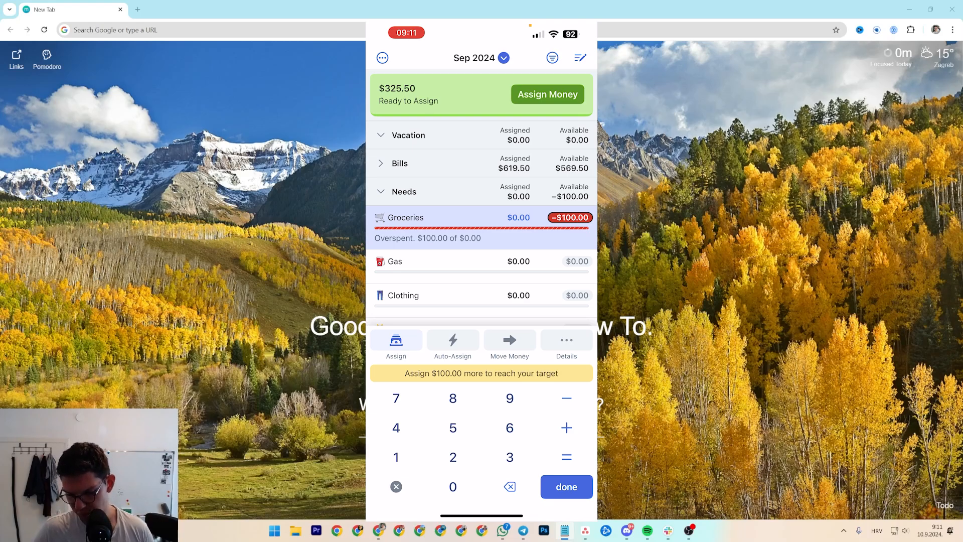
pyautogui.click(452, 486)
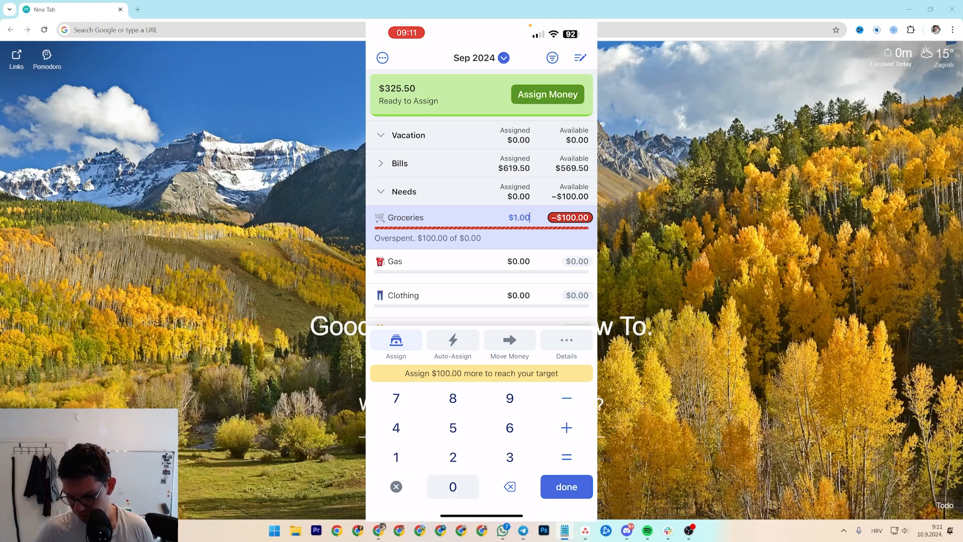
pyautogui.click(566, 487)
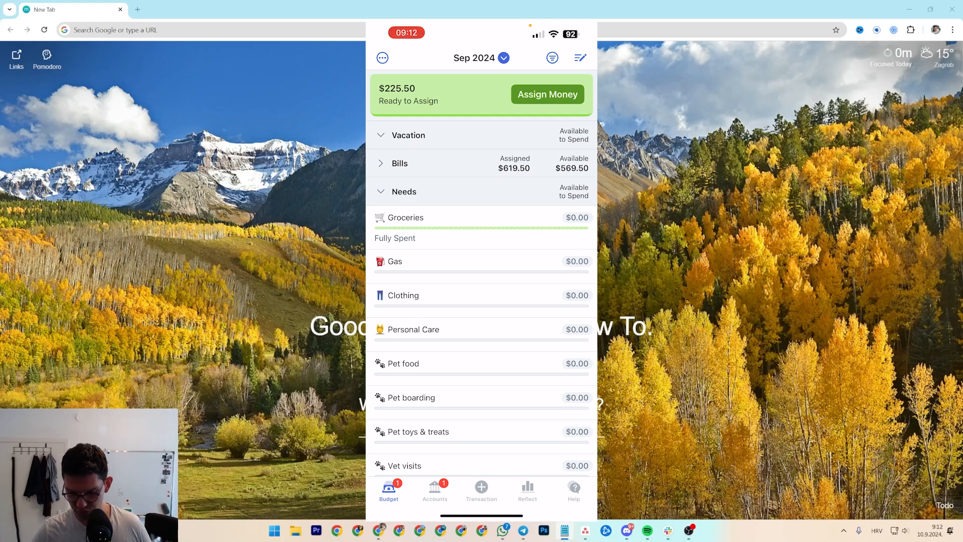
pyautogui.click(434, 490)
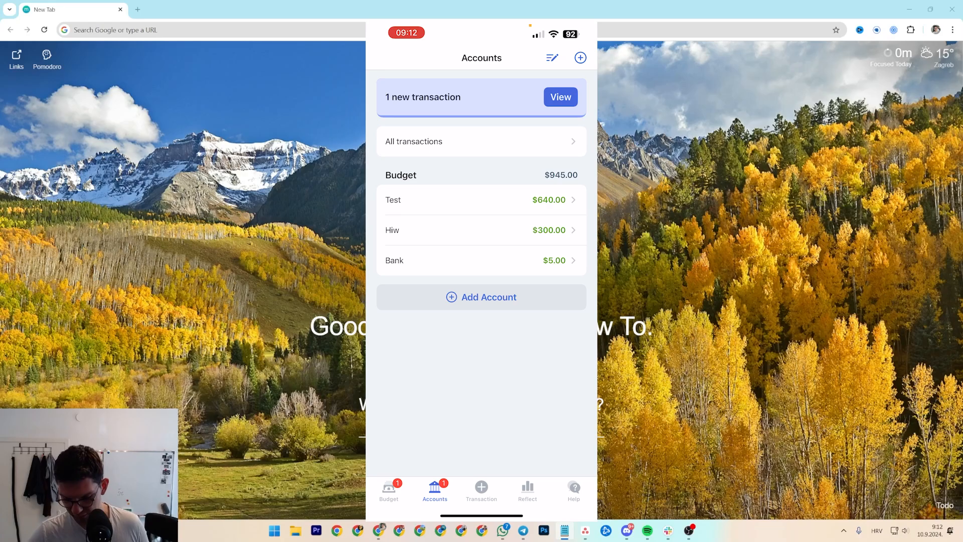
pyautogui.click(413, 140)
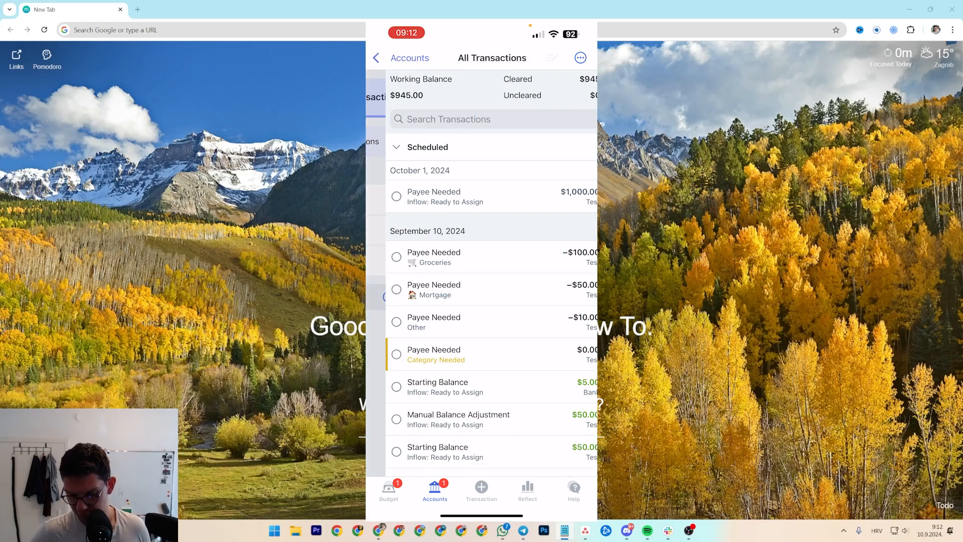
pyautogui.scroll(-3)
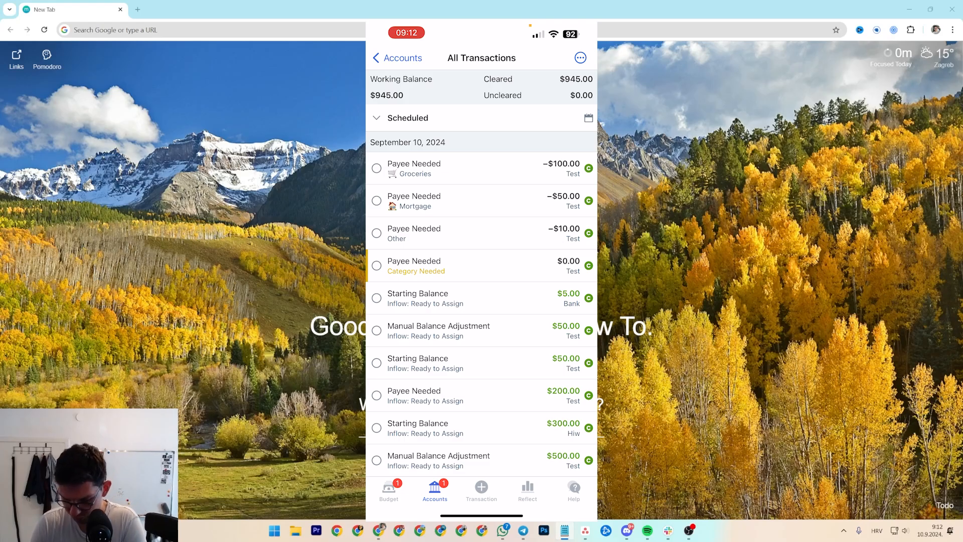
pyautogui.scroll(-3)
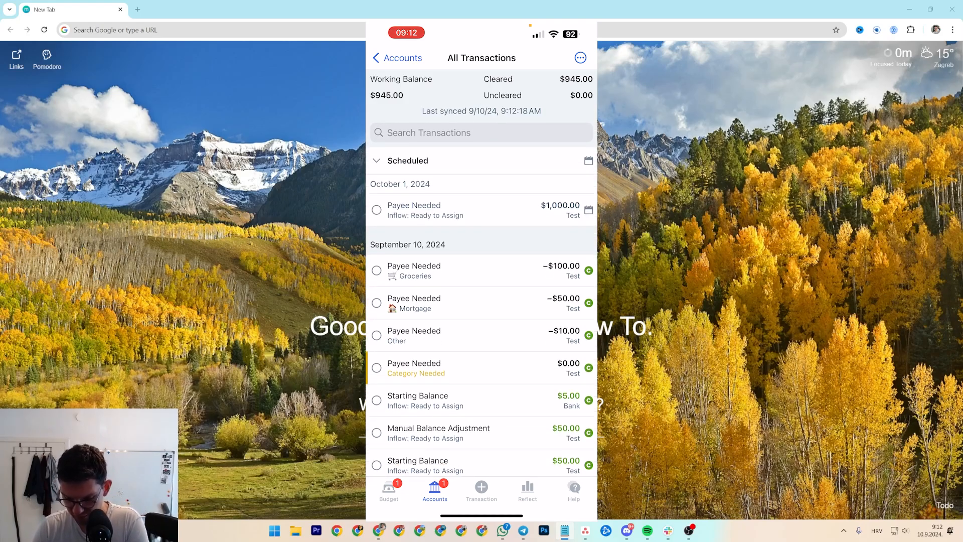
pyautogui.click(388, 490)
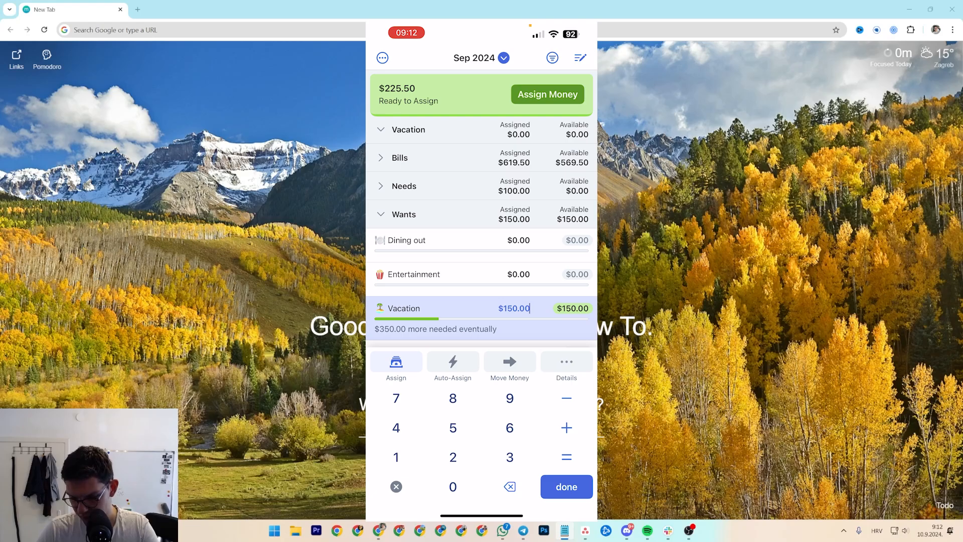
# Add an extra $50 to the Vacation category under Wants.
pyautogui.click(566, 427)
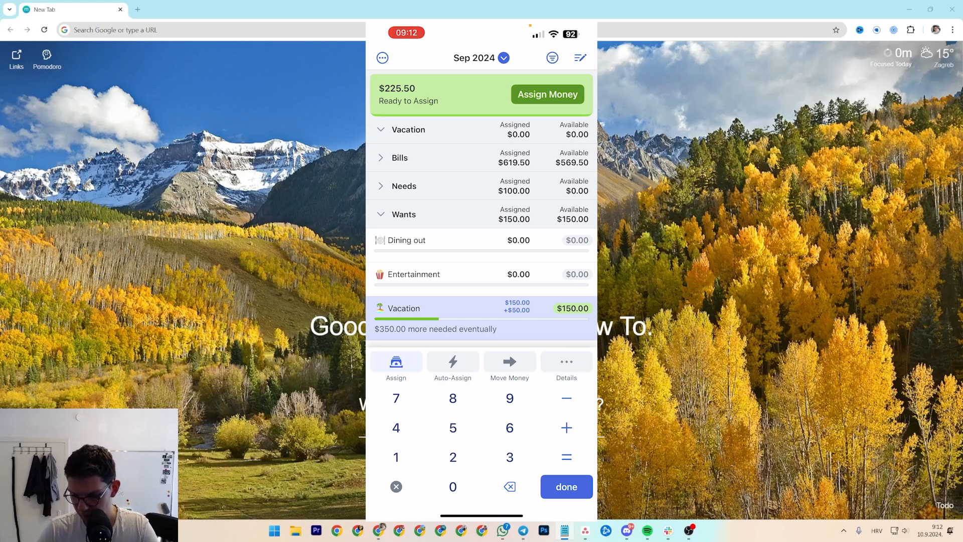
pyautogui.click(566, 487)
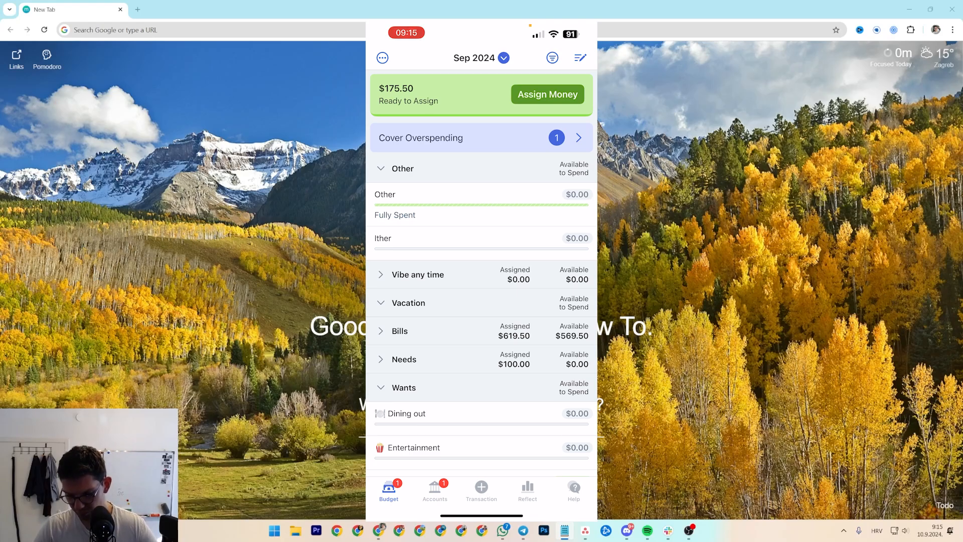
# Open the Reflect reports and browse the spending reports overview.
pyautogui.click(527, 490)
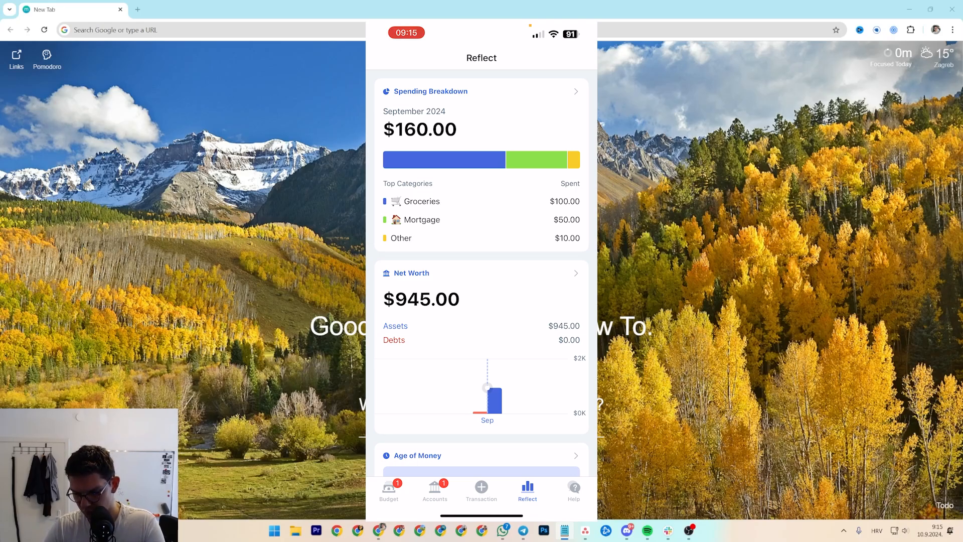
pyautogui.scroll(-3)
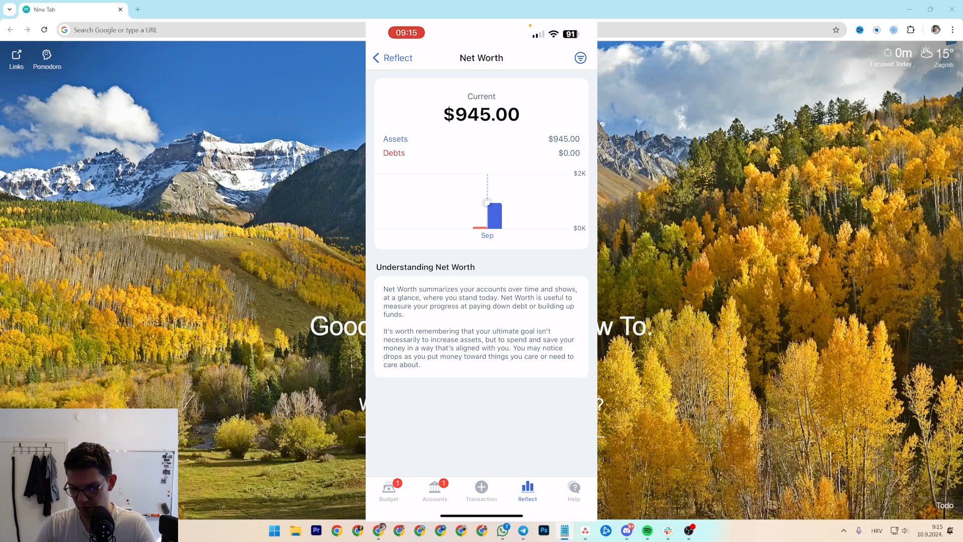
pyautogui.click(393, 58)
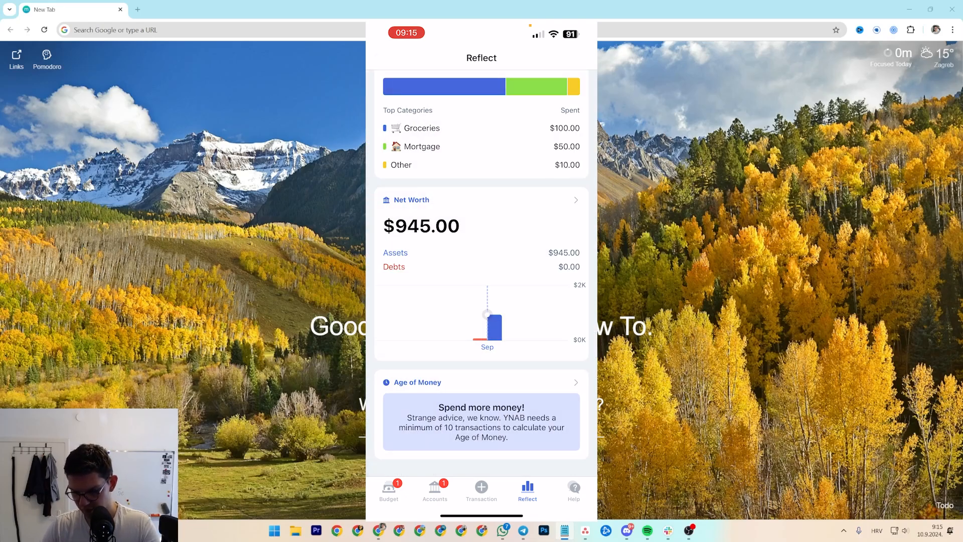
pyautogui.scroll(3)
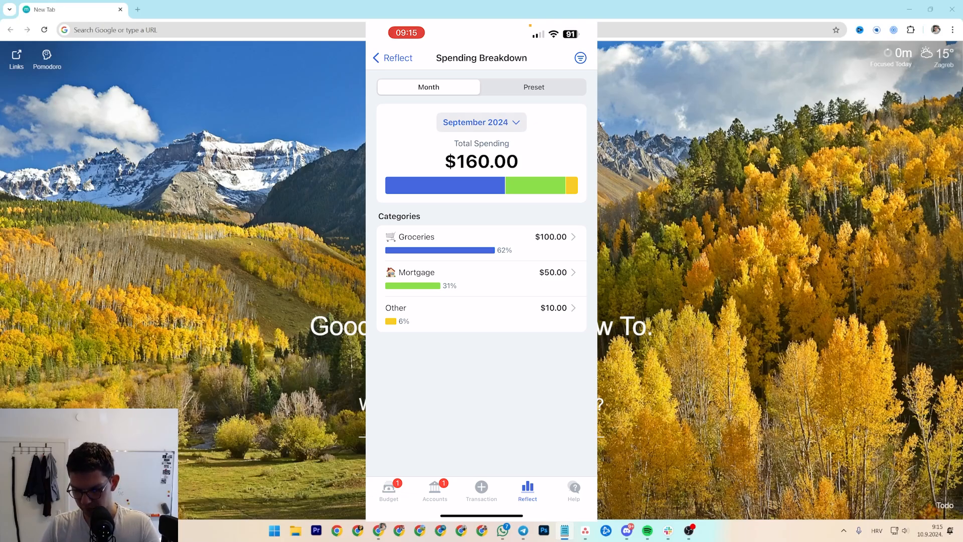
# Show Spending Breakdown for September 2024, try Last 3 Months, then return to Month.
pyautogui.click(481, 122)
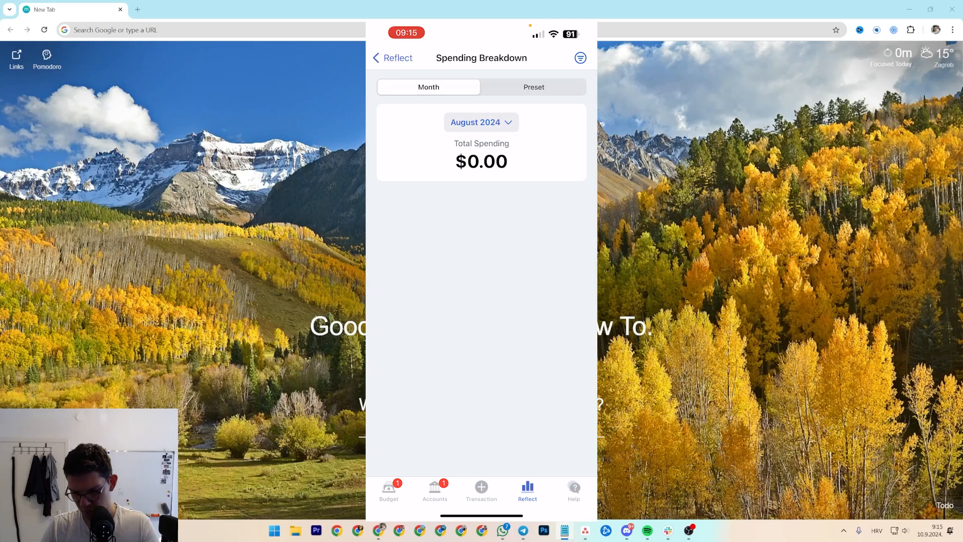
pyautogui.click(481, 122)
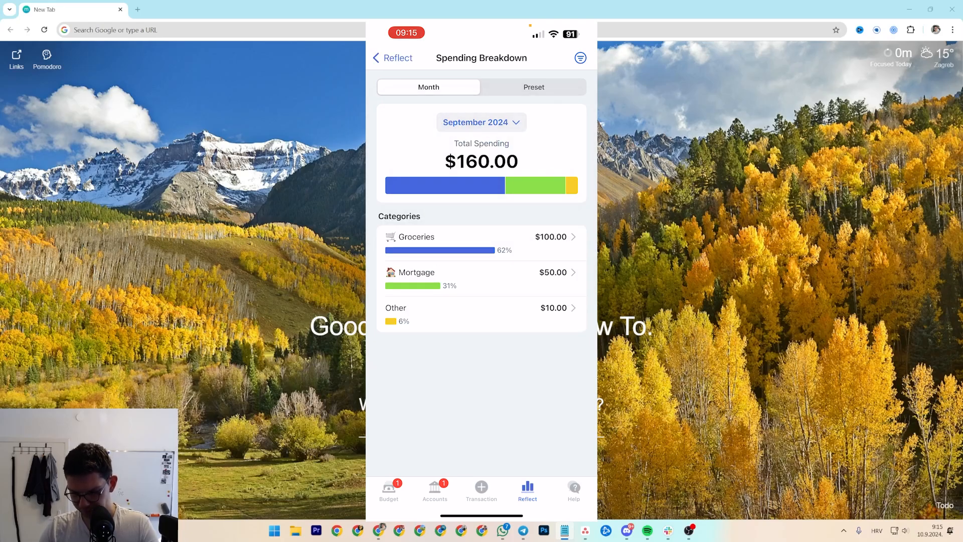
pyautogui.click(534, 87)
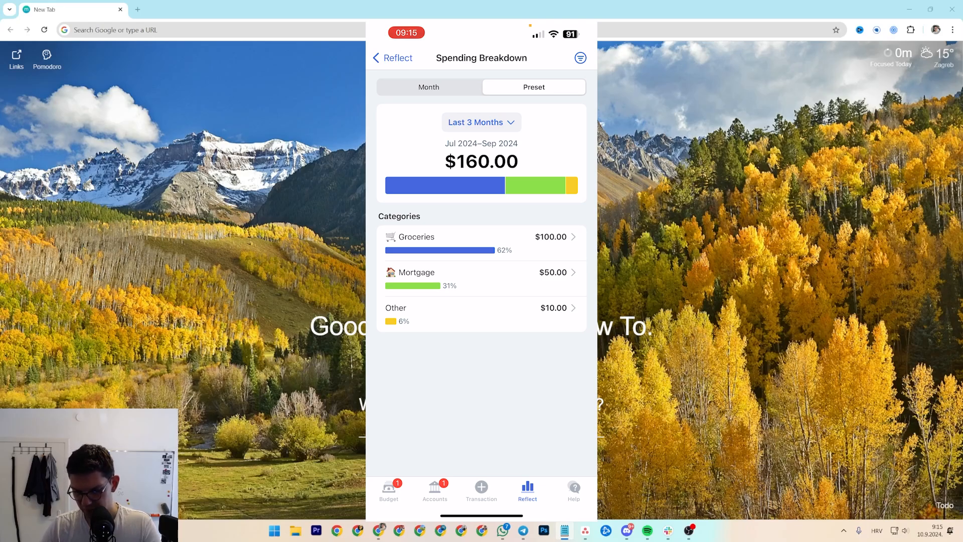
pyautogui.click(481, 123)
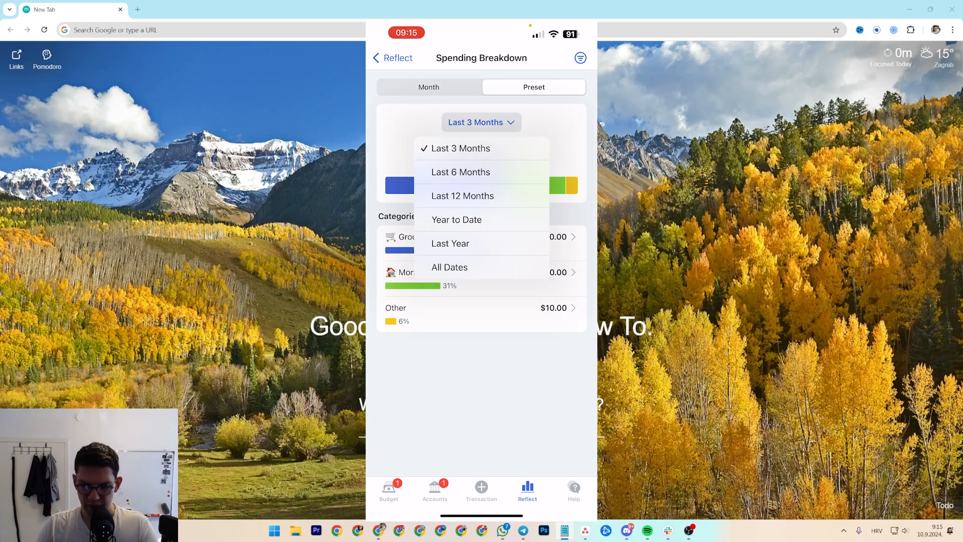
pyautogui.click(428, 87)
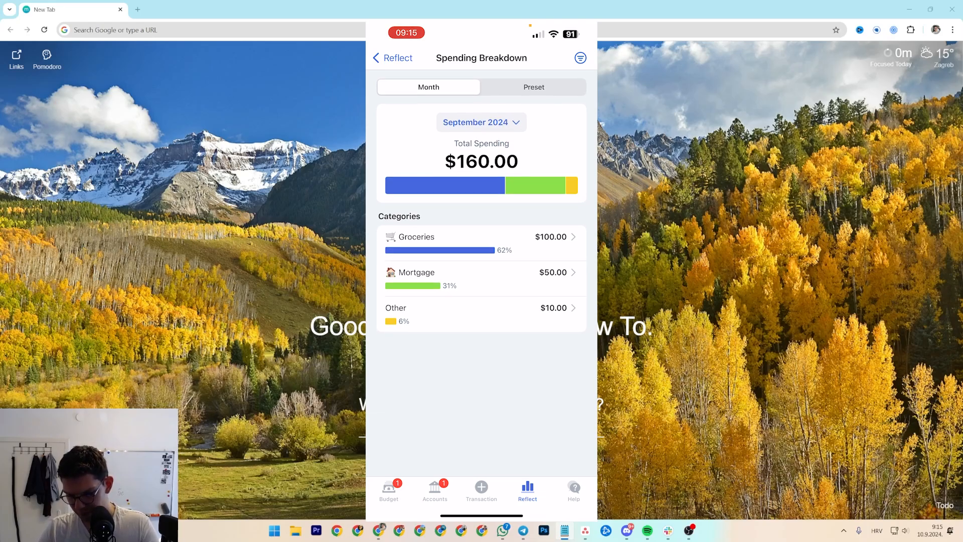
# Filter the report to exclude Garbage, Phone, Internet and Auto insurance under Bills.
pyautogui.click(579, 58)
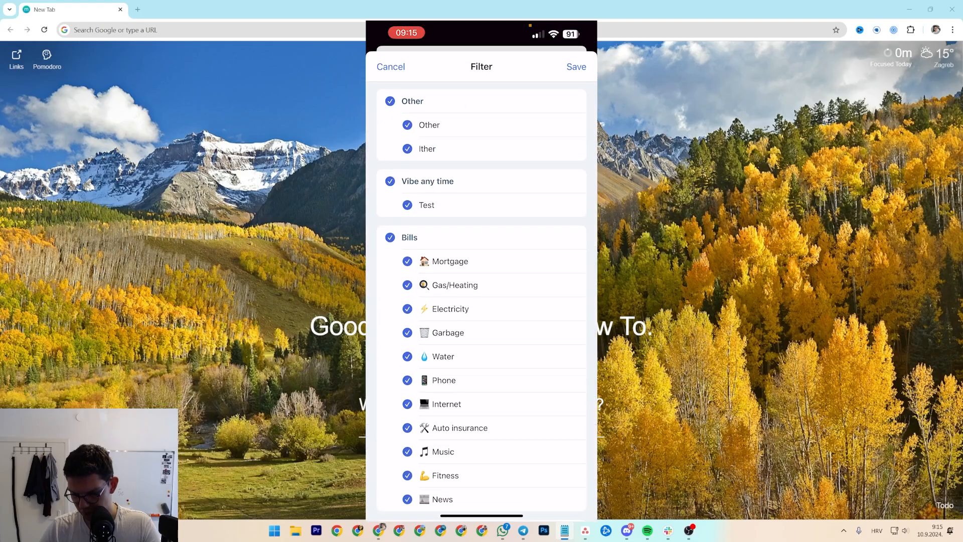
pyautogui.click(576, 66)
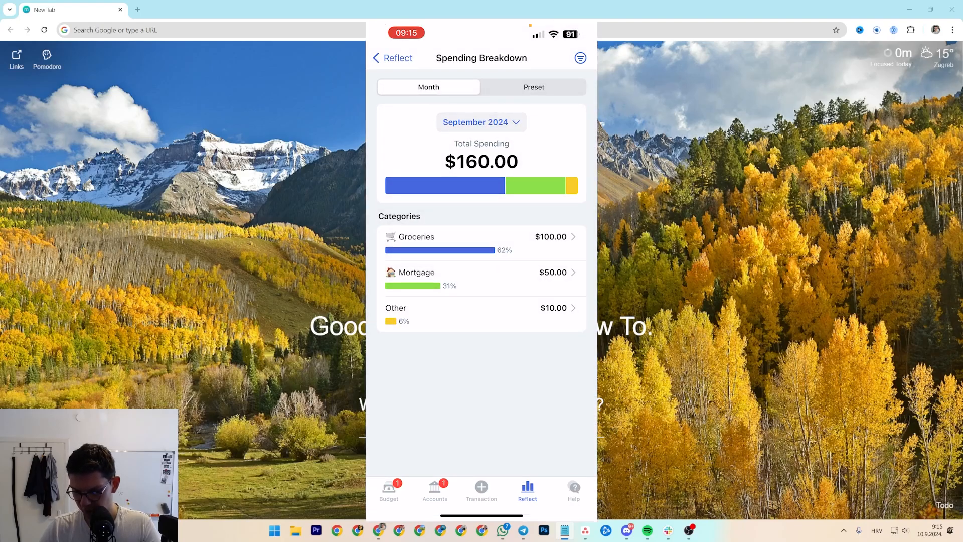
pyautogui.click(580, 57)
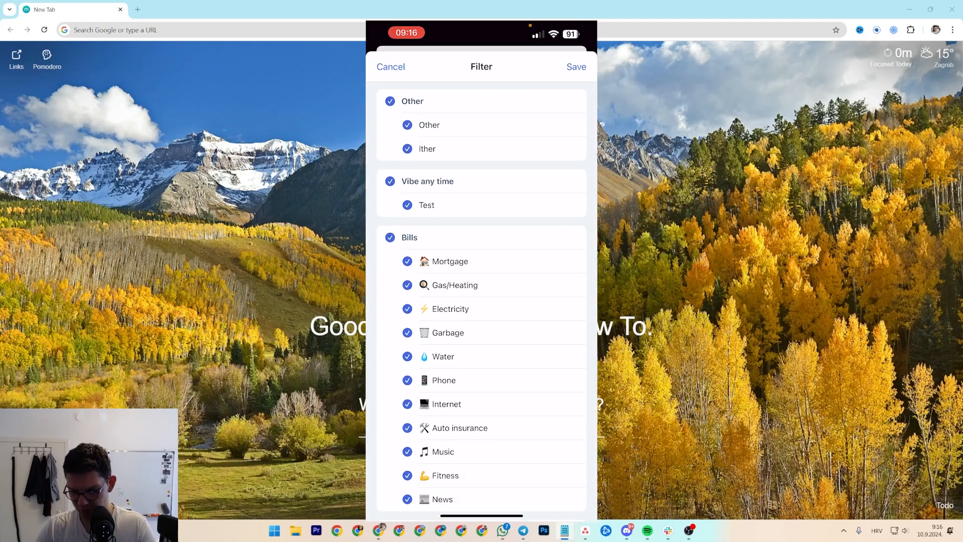
pyautogui.scroll(-3)
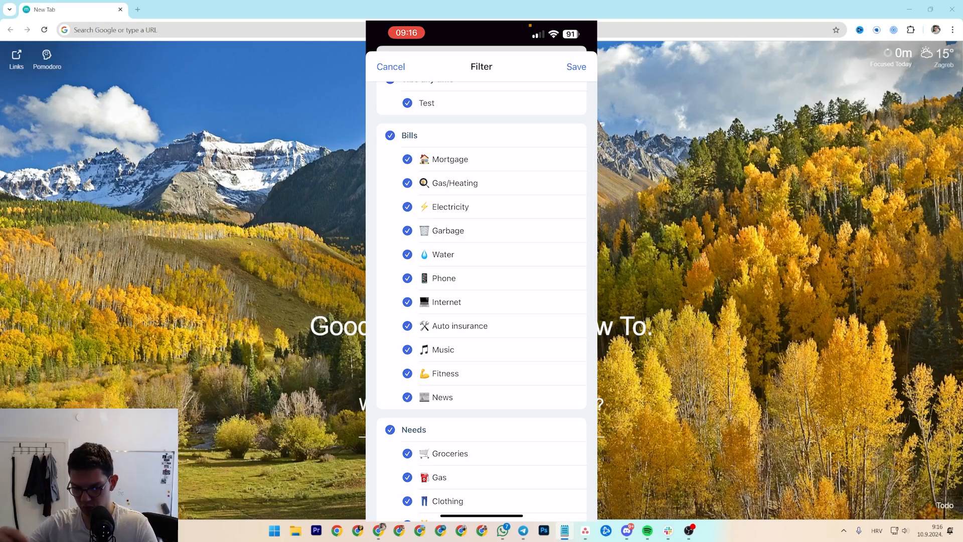
pyautogui.click(390, 135)
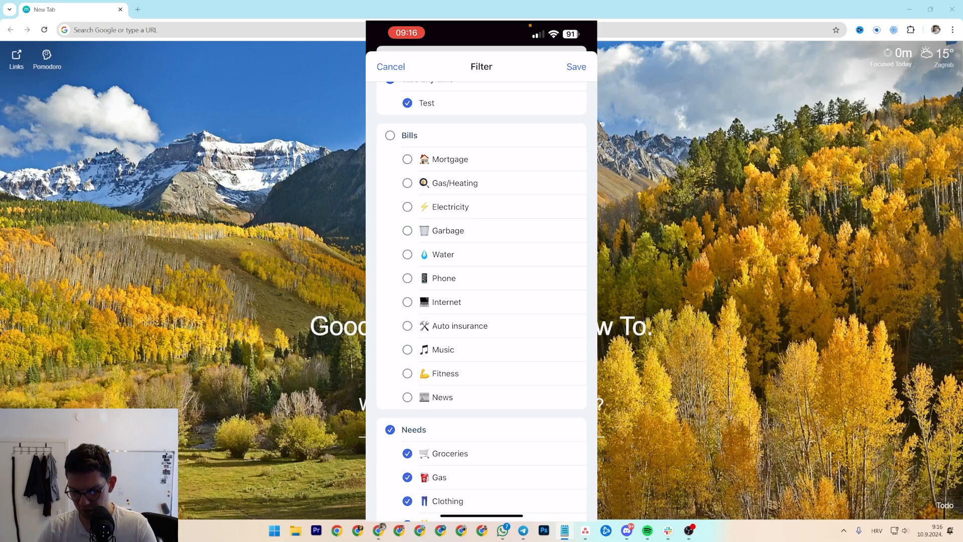
pyautogui.click(390, 135)
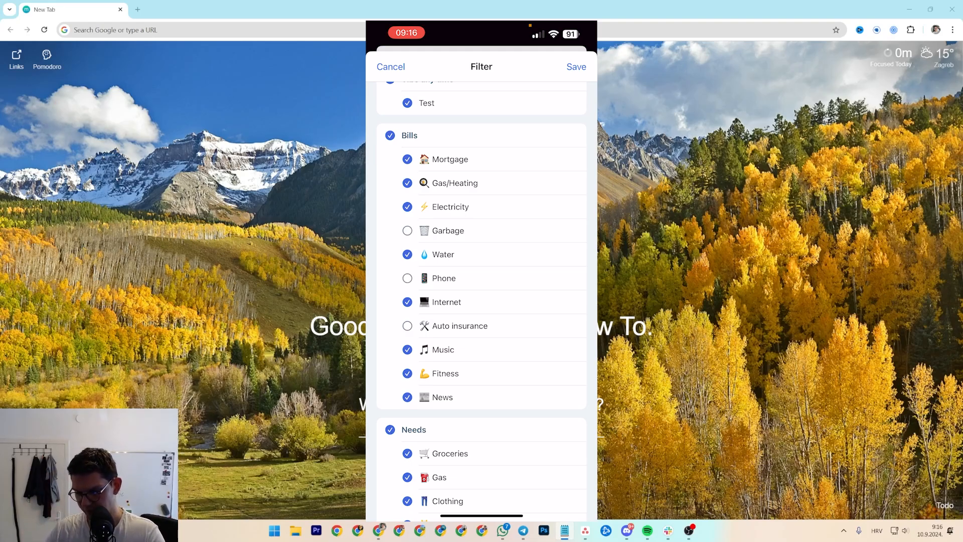
pyautogui.click(407, 302)
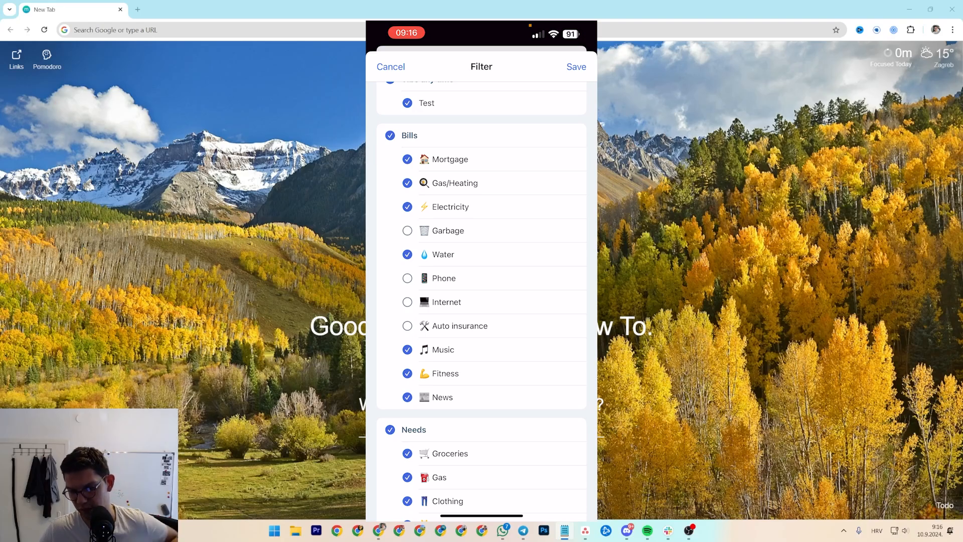
pyautogui.scroll(-3)
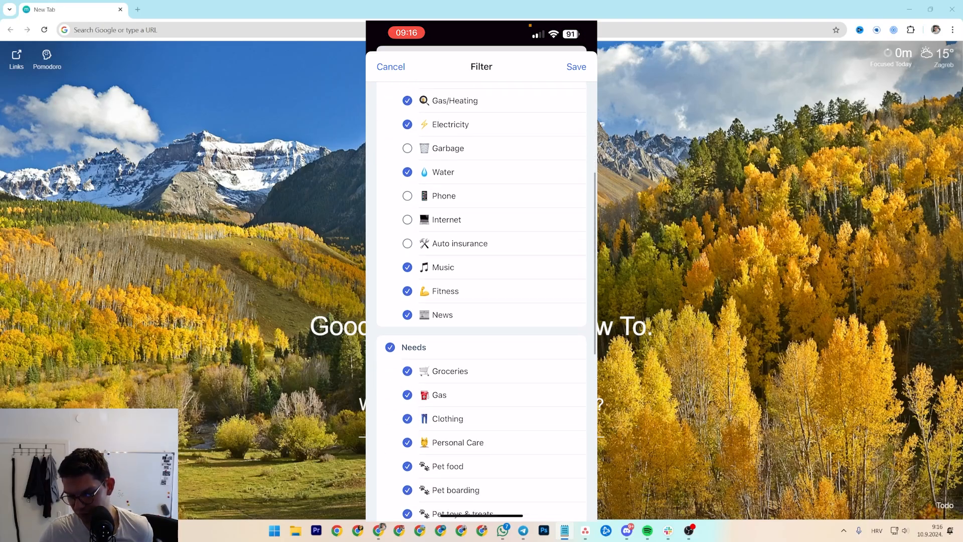
pyautogui.scroll(-3)
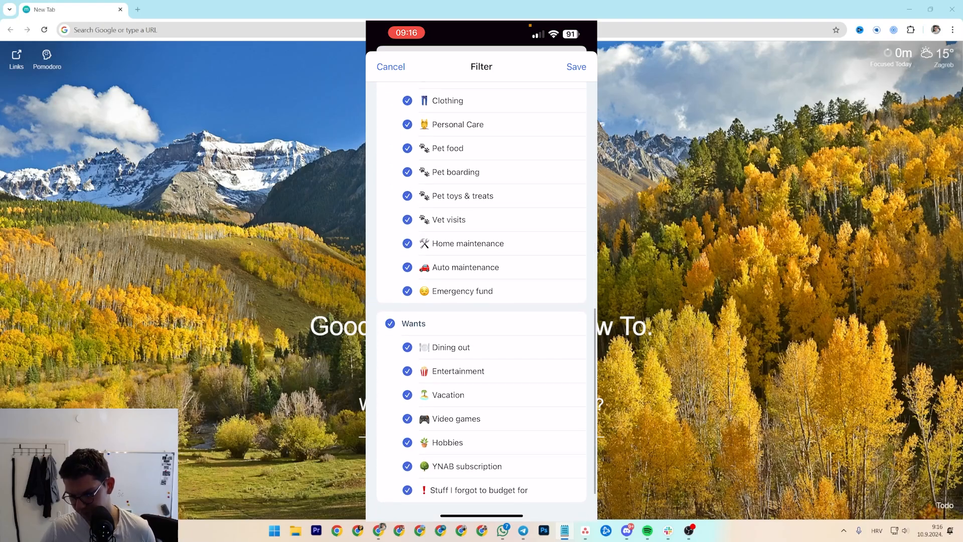
pyautogui.click(576, 66)
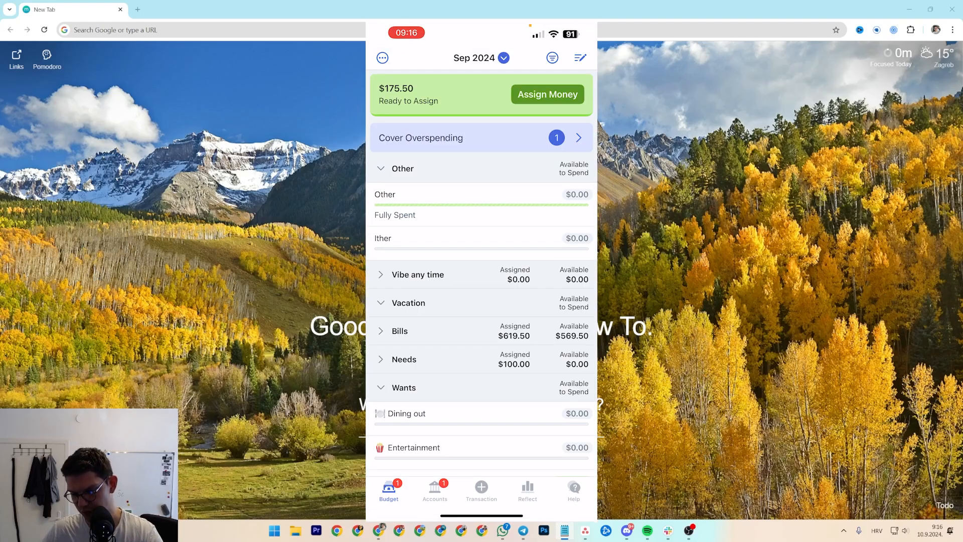
# Go to the account list and start adding a new account.
pyautogui.click(434, 488)
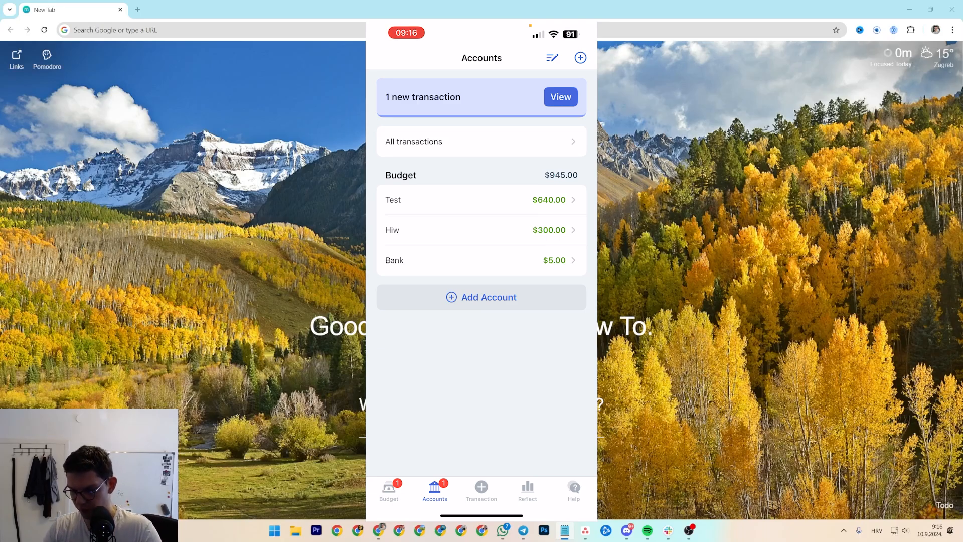
pyautogui.click(481, 297)
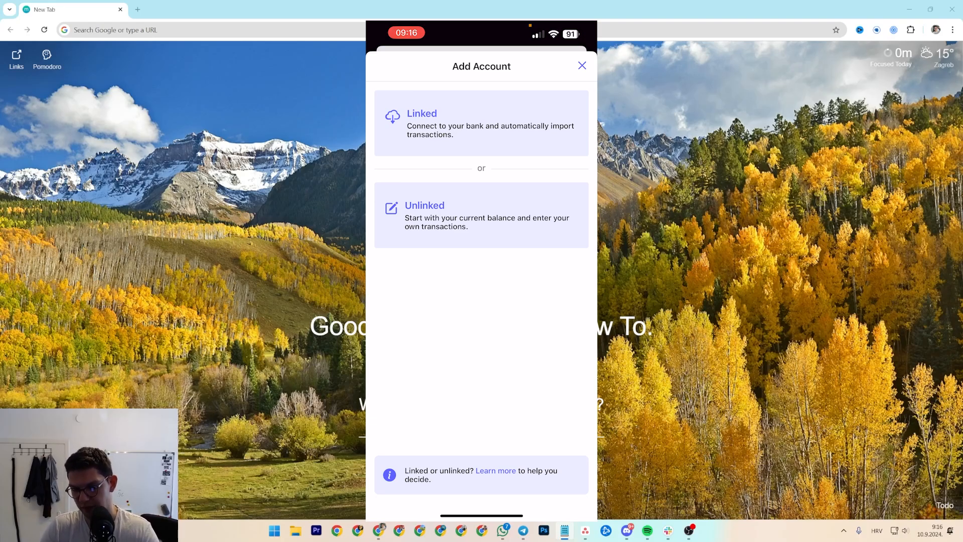
# Add an unlinked Savings account nicknamed 'Nicknamme' with a $500.00 balance.
pyautogui.click(481, 215)
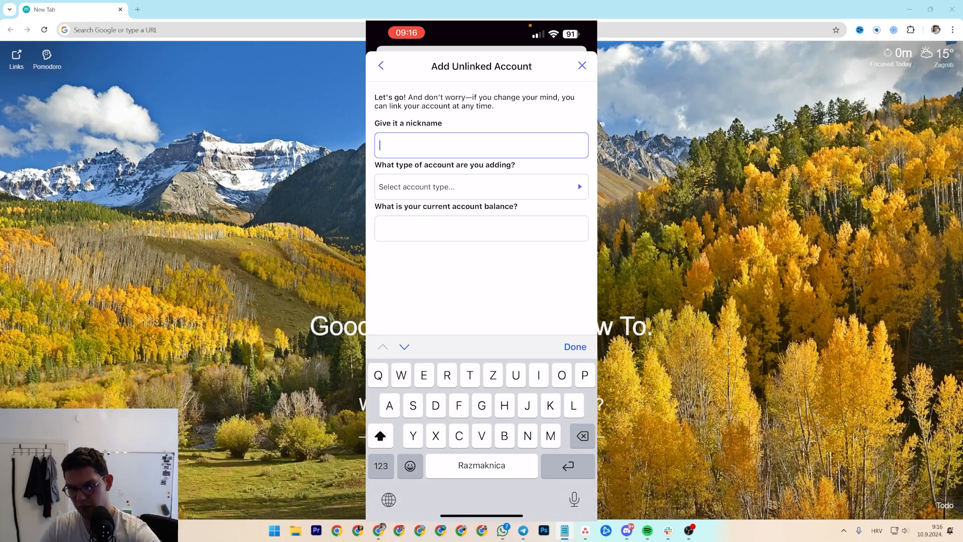
pyautogui.write('Nicknamme')
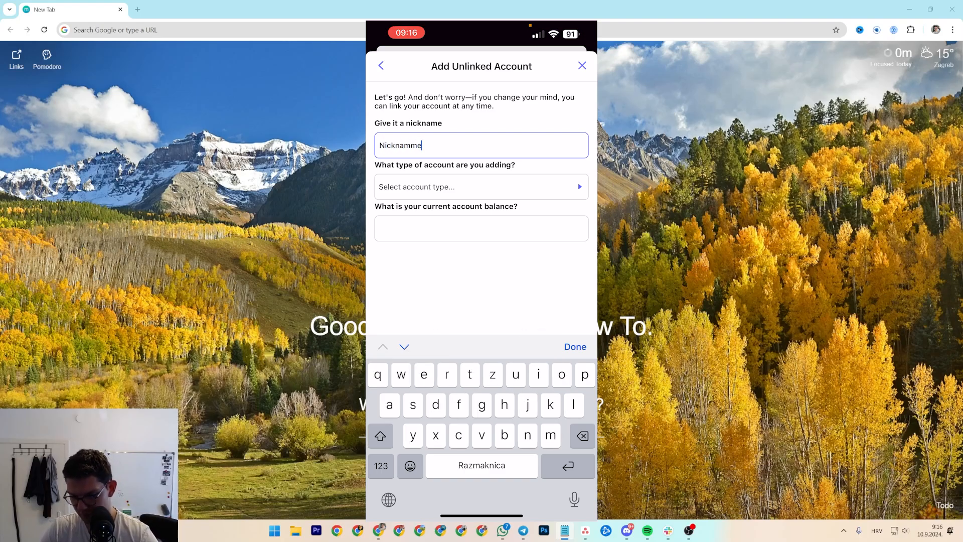
pyautogui.click(481, 187)
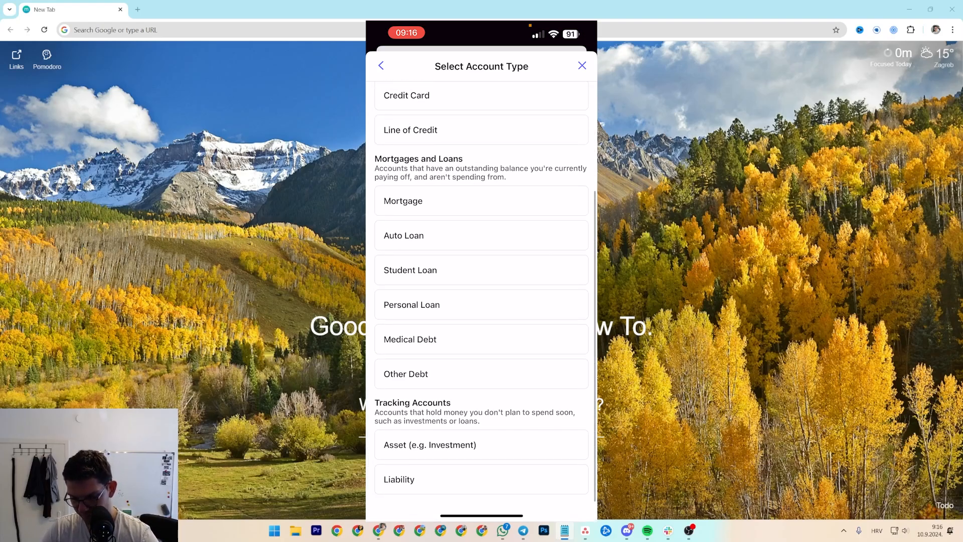
pyautogui.scroll(3)
pyautogui.write('500')
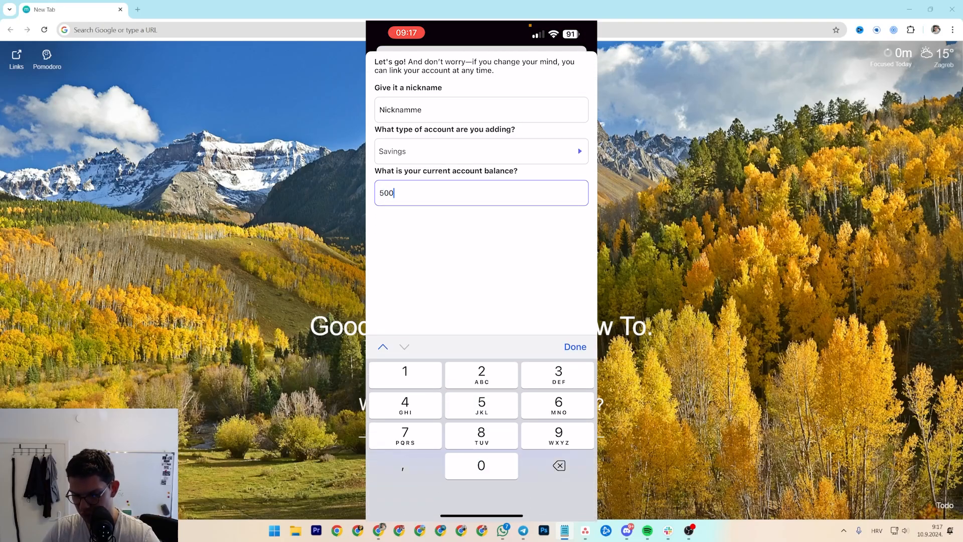
pyautogui.click(574, 346)
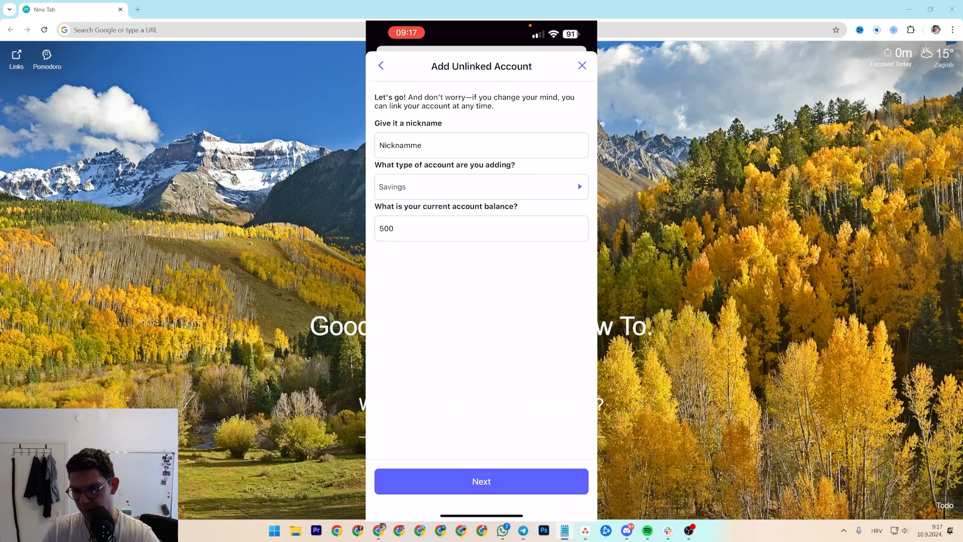
pyautogui.click(481, 481)
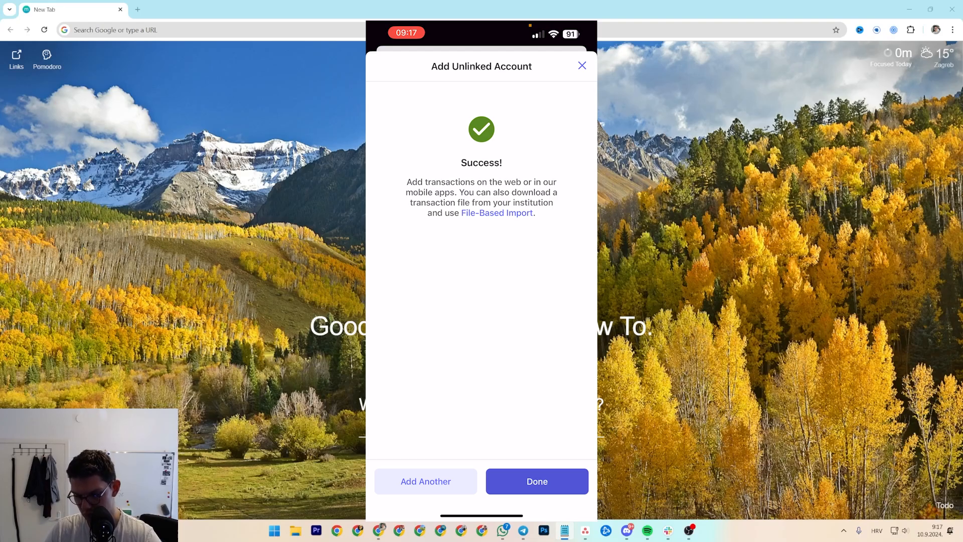
pyautogui.click(536, 481)
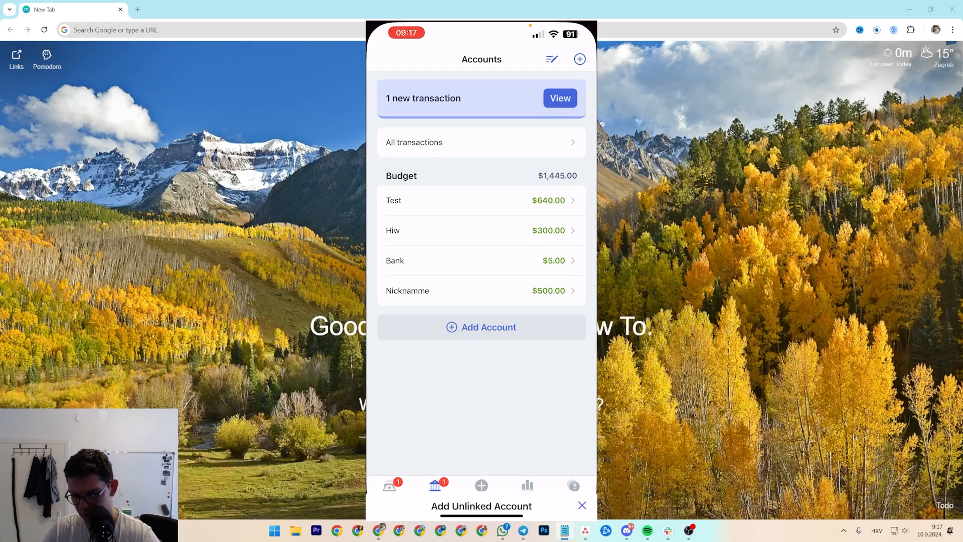
# Return to the budget, then start and cancel covering Mortgage's $30 overspending.
pyautogui.click(388, 489)
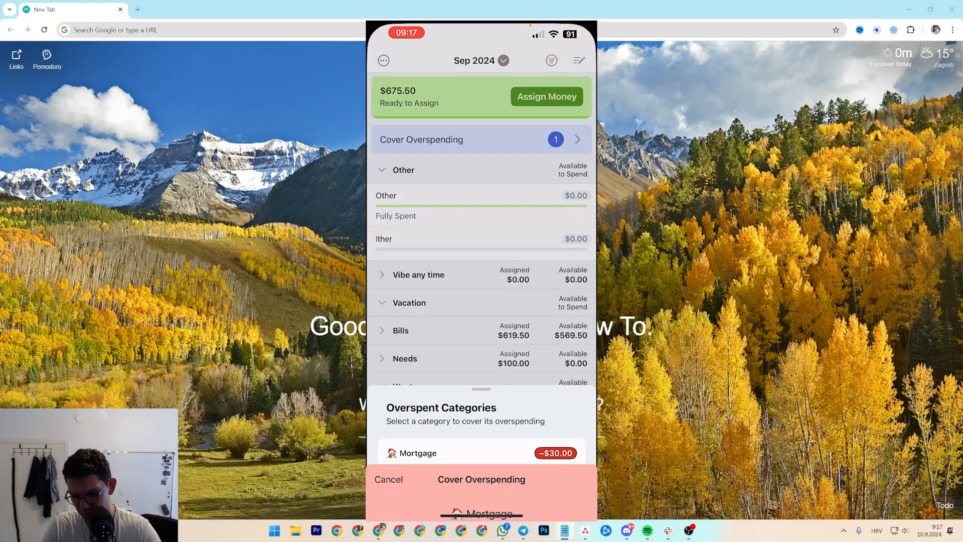
pyautogui.click(481, 452)
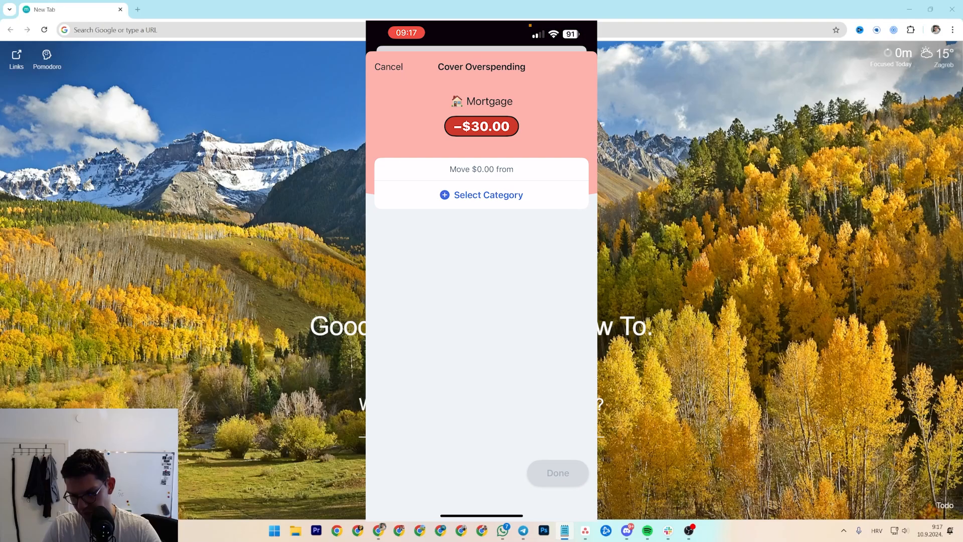
pyautogui.click(388, 66)
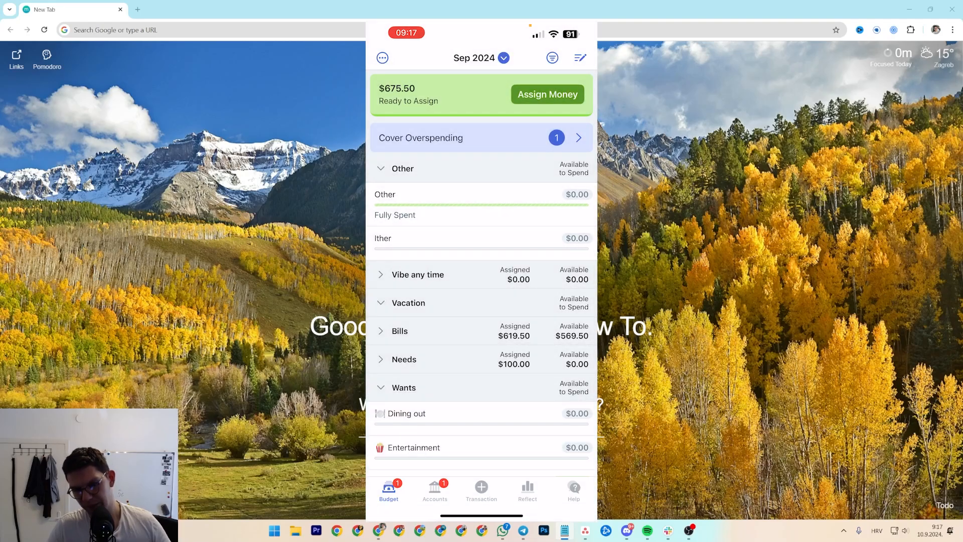